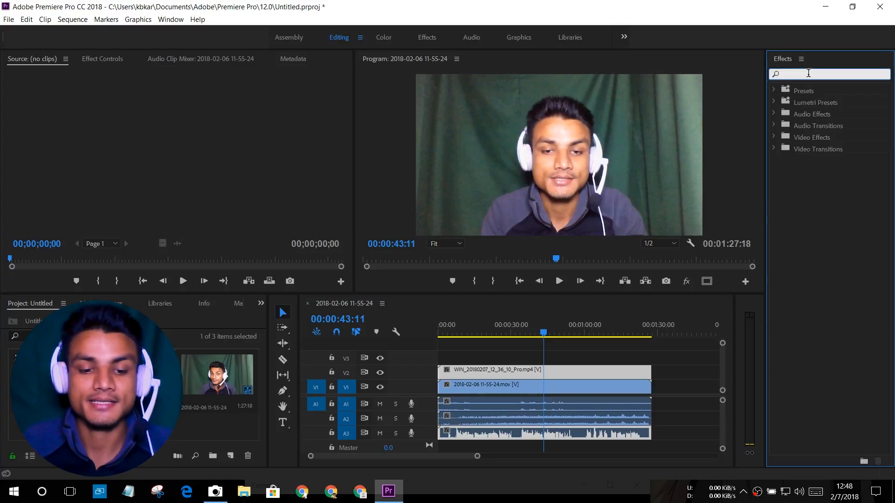
Find the Crop effect via the 'crop' search and drop it onto the WIN_ webcam clip on V2.
{"action": "type", "text": "crop"}
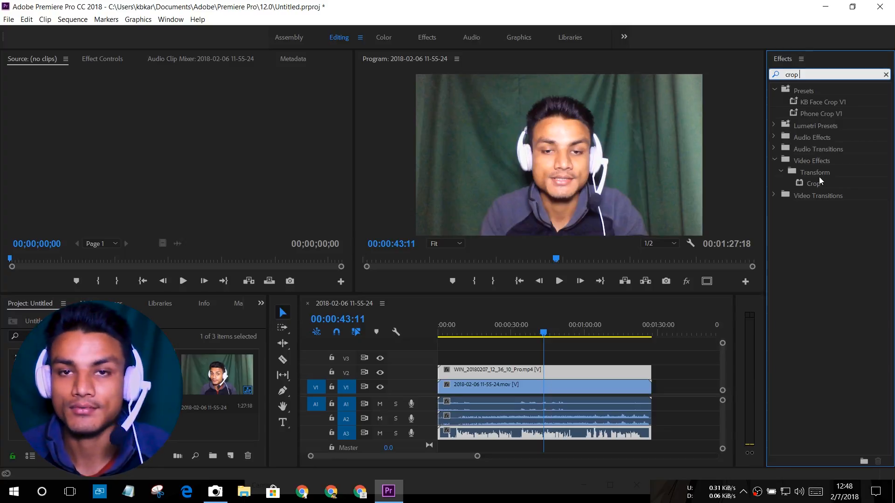
{"action": "left_click", "coordinate": [811, 183]}
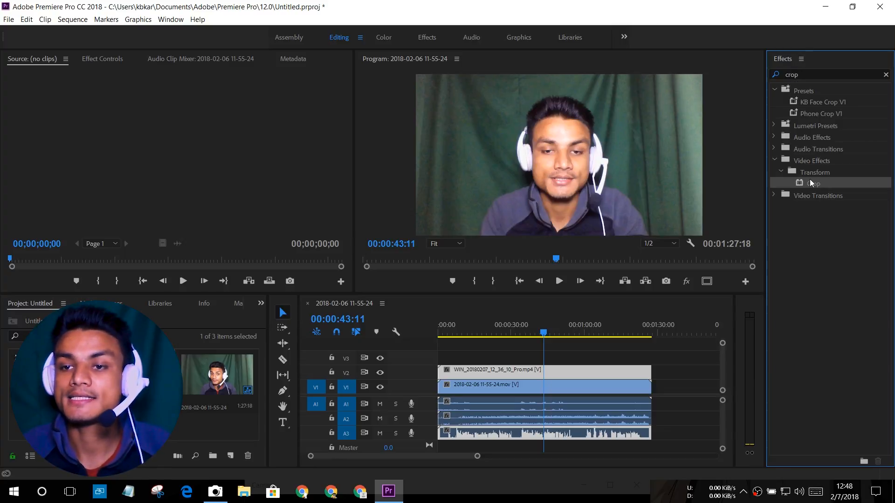
{"action": "left_click", "coordinate": [813, 183]}
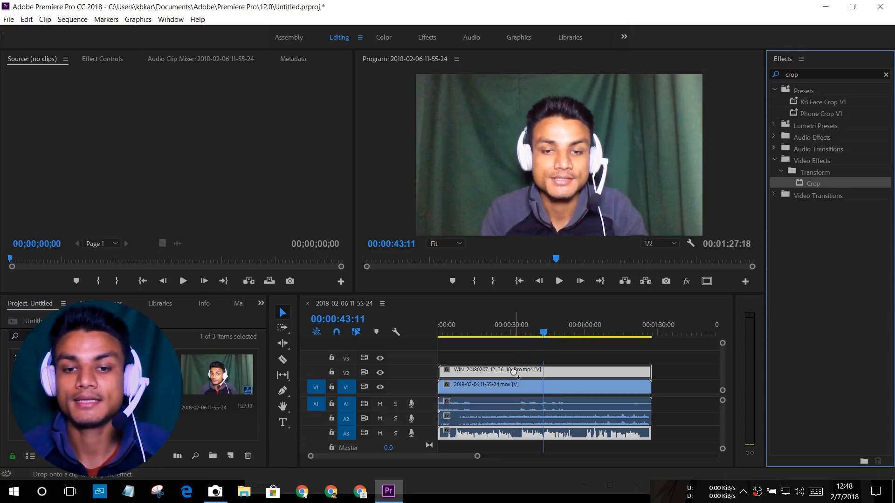
{"action": "left_click", "coordinate": [512, 371]}
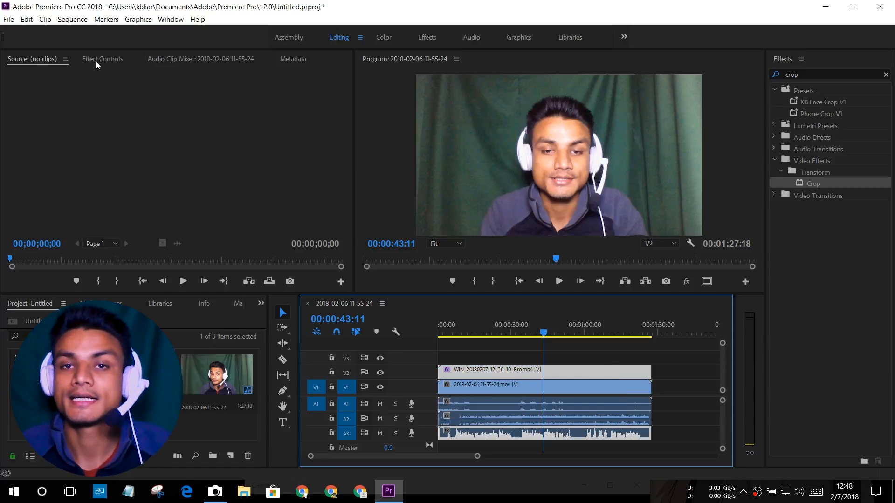
In Effect Controls, give the Crop effect an elliptical mask placed around the face.
{"action": "left_click", "coordinate": [103, 58]}
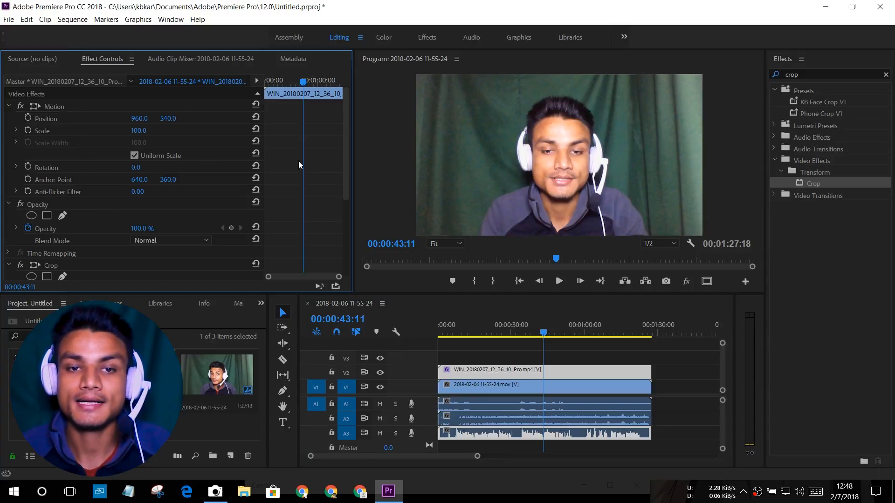
{"action": "scroll", "scroll_direction": "down", "scroll_amount": 3}
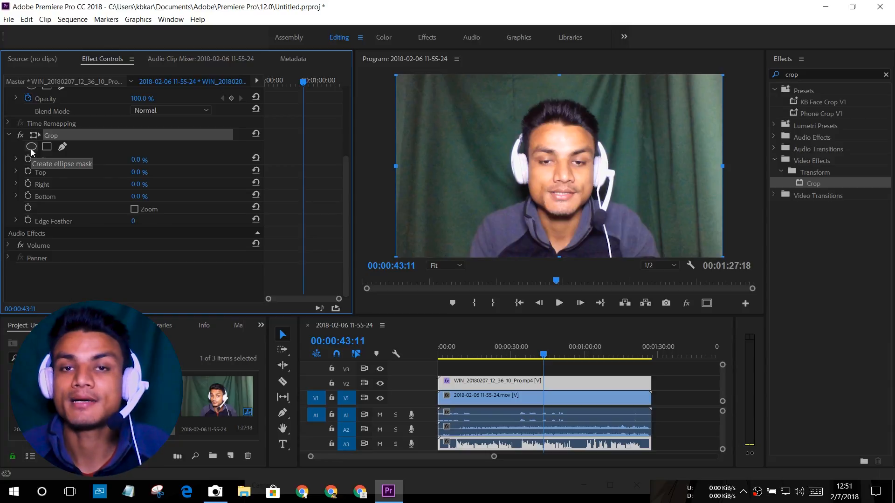
{"action": "left_click", "coordinate": [32, 147]}
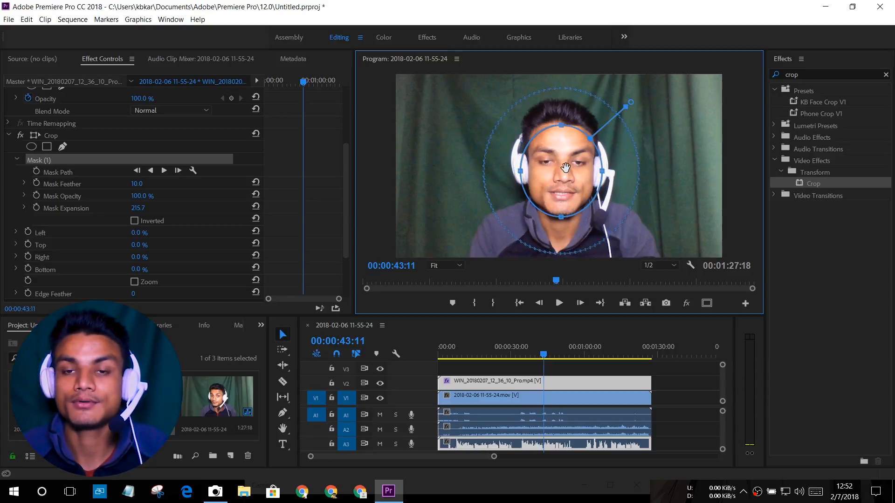
Re-tune the Mask Expansion to about 208 so the circle encloses the head and headphones.
{"action": "left_click_drag", "start_coordinate": [565, 167], "coordinate": [578, 150]}
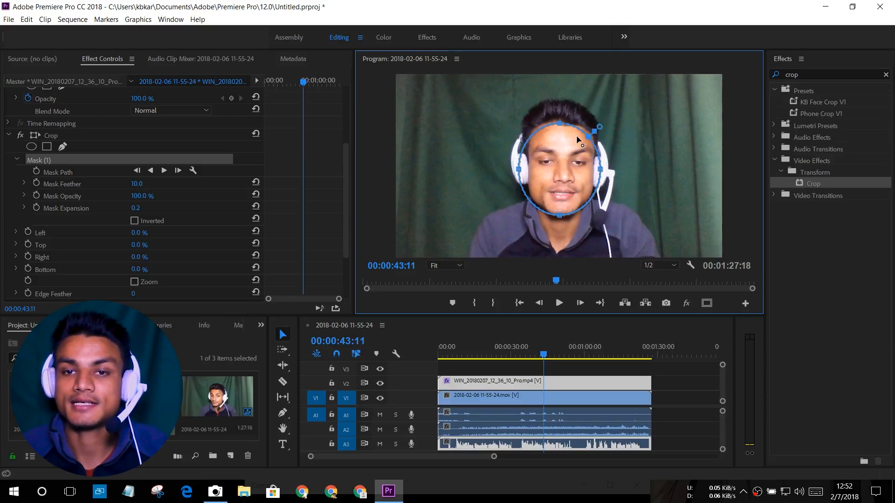
{"action": "left_click_drag", "start_coordinate": [587, 135], "coordinate": [625, 104]}
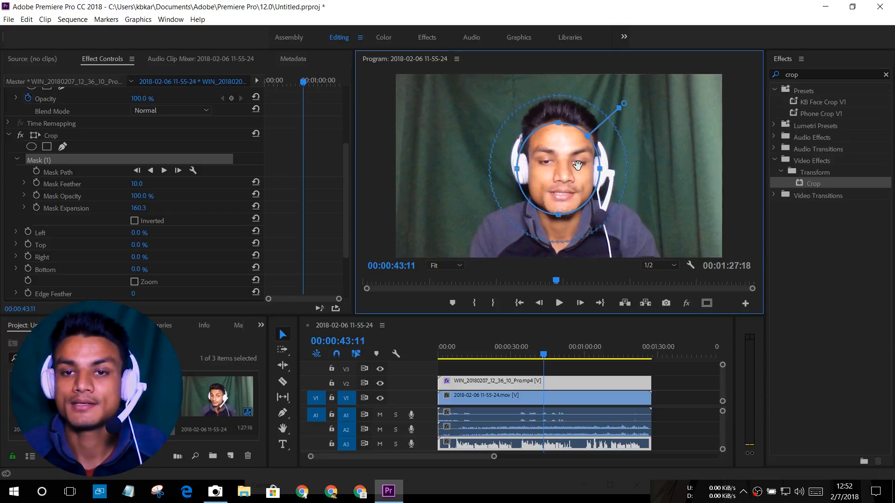
{"action": "left_click_drag", "start_coordinate": [618, 107], "coordinate": [624, 110]}
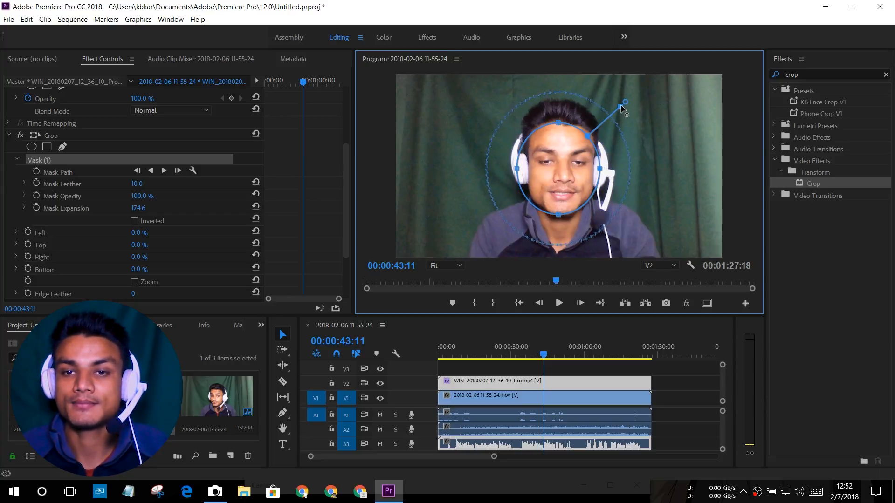
{"action": "left_click_drag", "start_coordinate": [625, 102], "coordinate": [626, 105]}
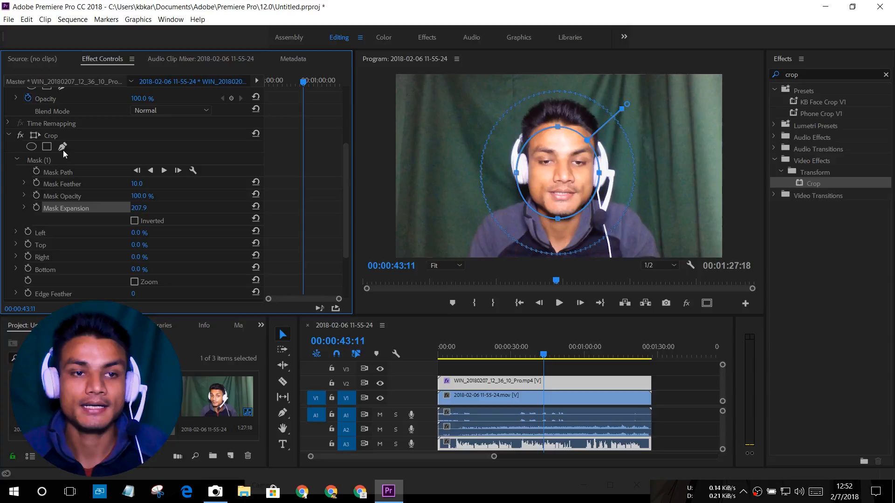
Toggle Mask (1) Inverted until it ends inverted, with Crop Left 100% leaving a circular face bubble.
{"action": "left_click", "coordinate": [50, 135]}
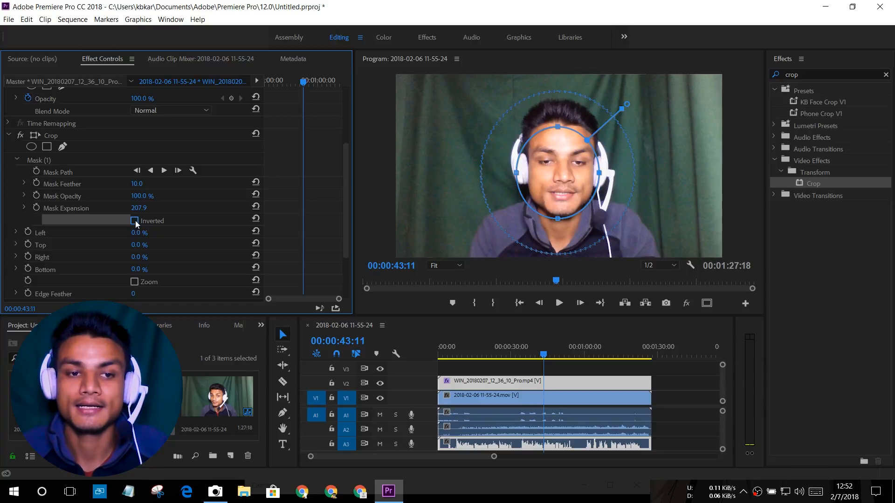
{"action": "left_click", "coordinate": [134, 221]}
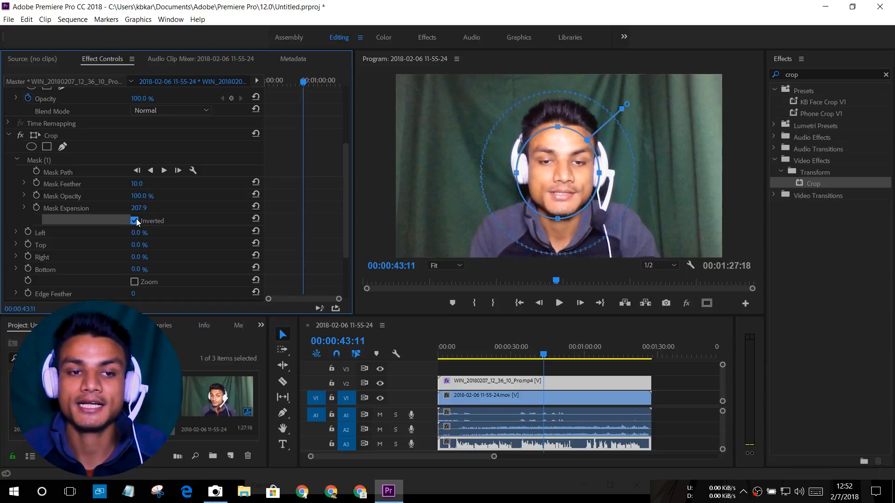
{"action": "left_click", "coordinate": [135, 221]}
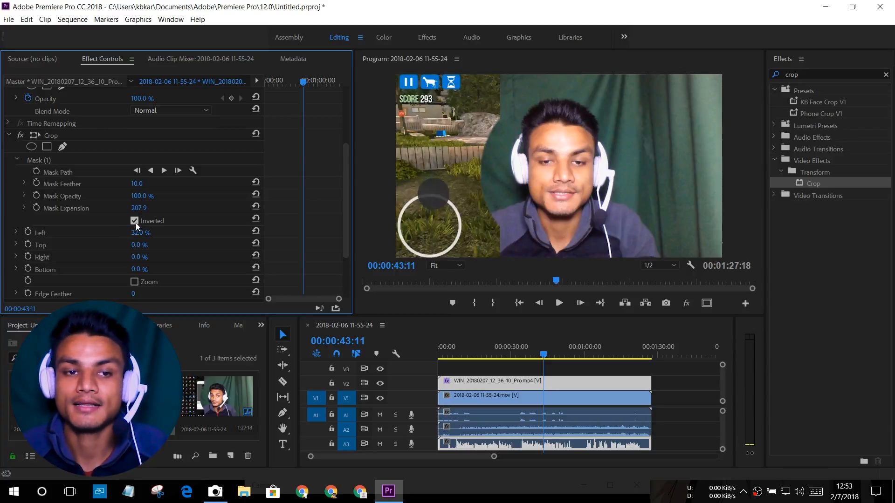
{"action": "left_click", "coordinate": [135, 221]}
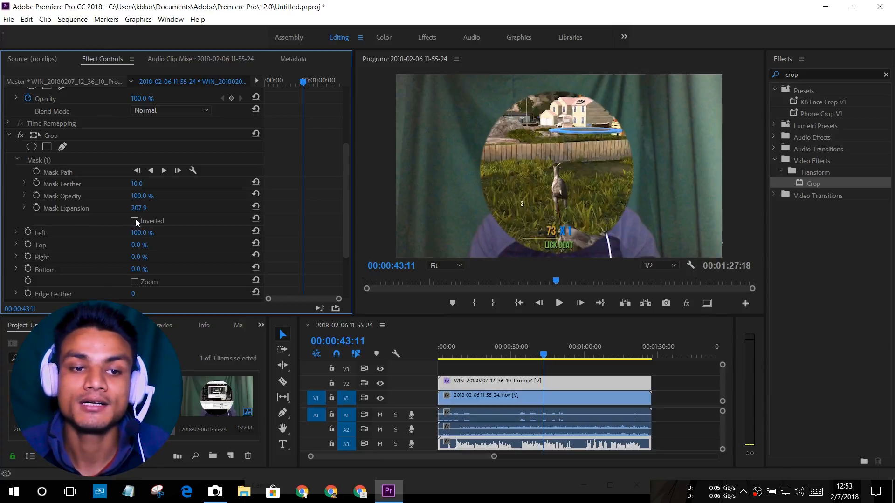
{"action": "left_click", "coordinate": [135, 221]}
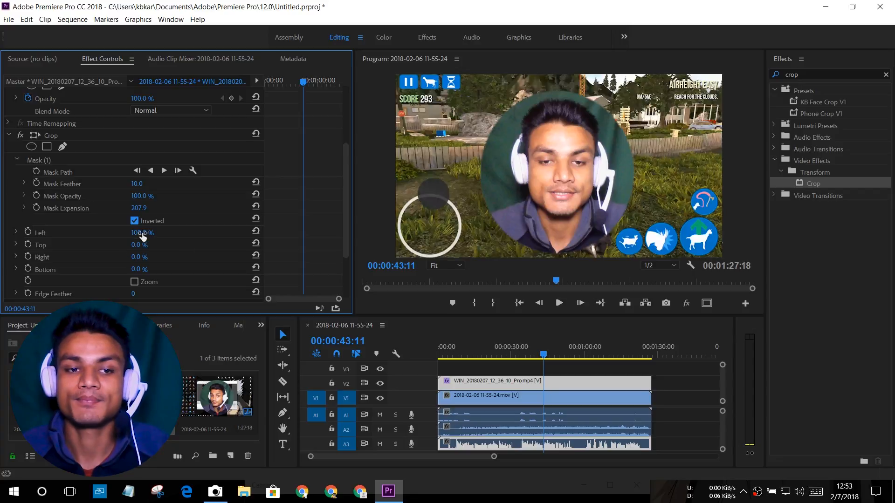